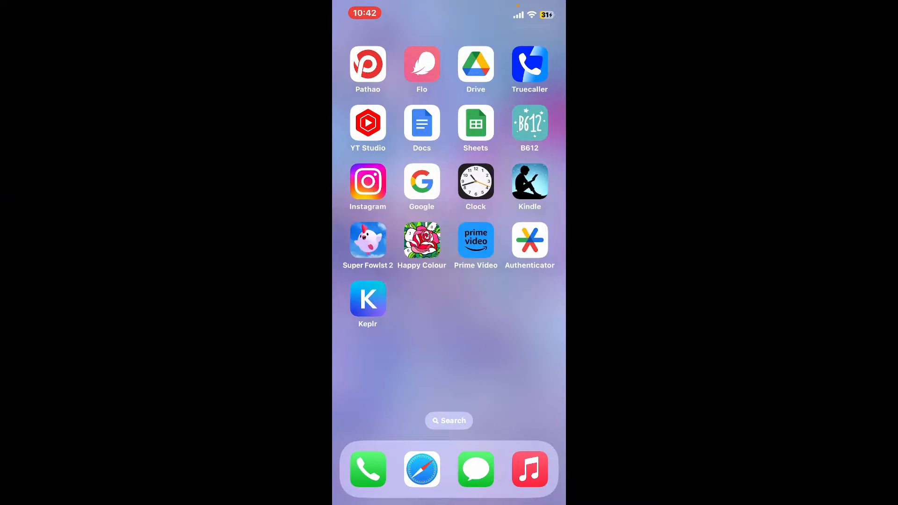
Launch Prime Video from the Home Screen to reach the Xyx profile's empty Watchlist.
left_click(475, 240)
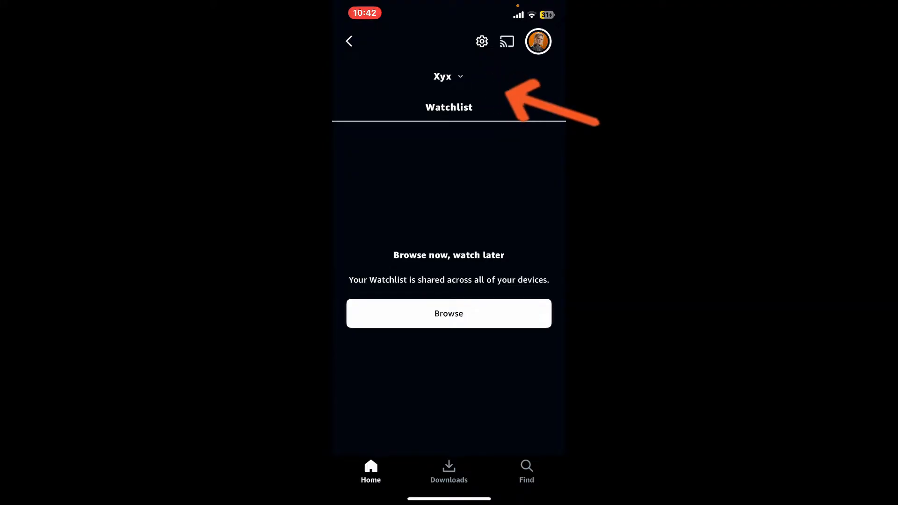
Open the profile list and enter profile editing for the Xyx profile.
left_click(537, 41)
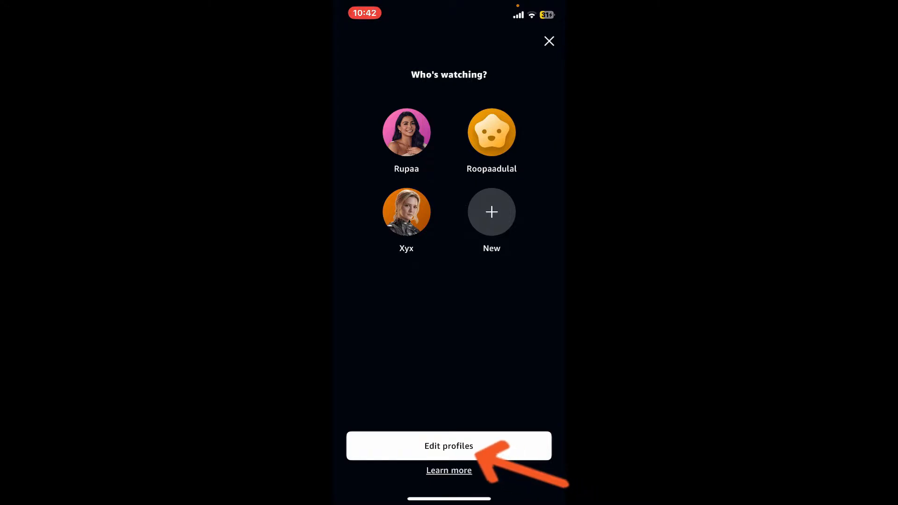
left_click(449, 446)
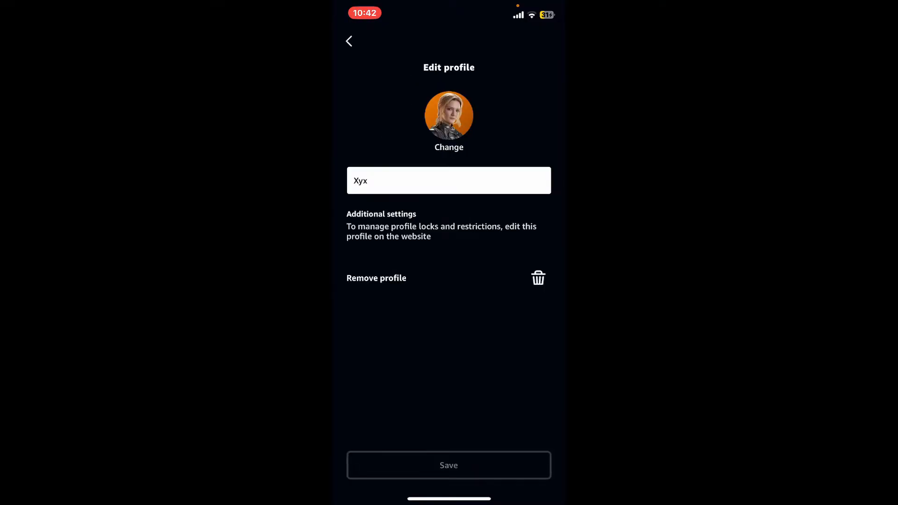
Remove the Xyx profile and accept the confirmation so the app reloads.
left_click(537, 278)
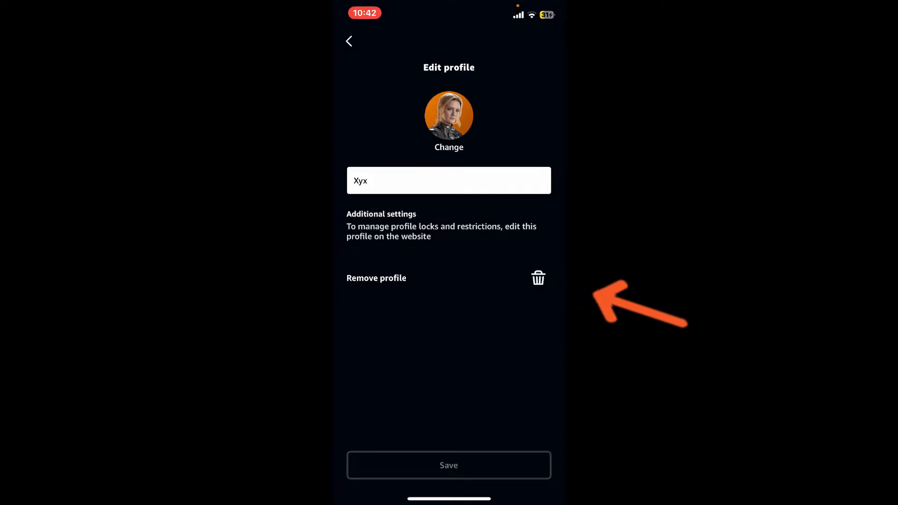
left_click(537, 278)
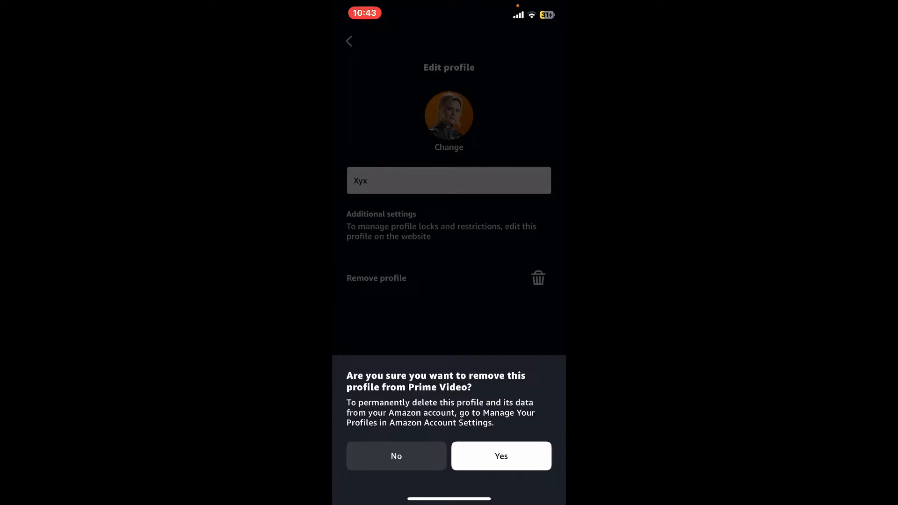
left_click(500, 456)
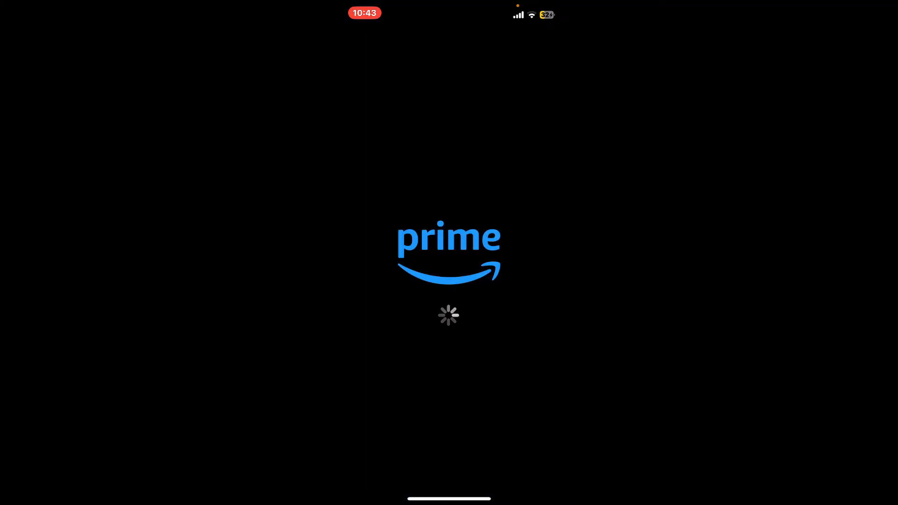